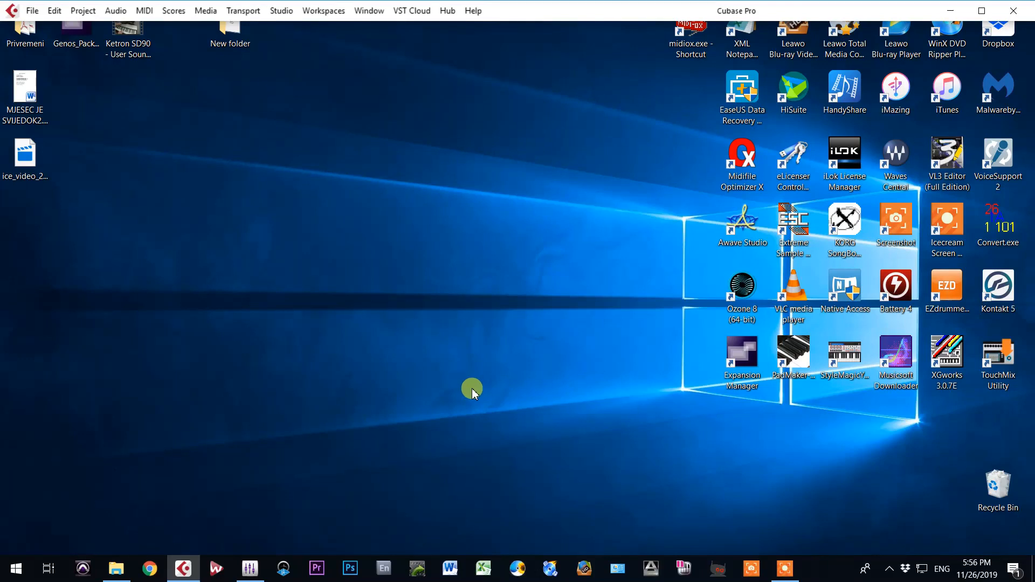
mouse_move(214, 348)
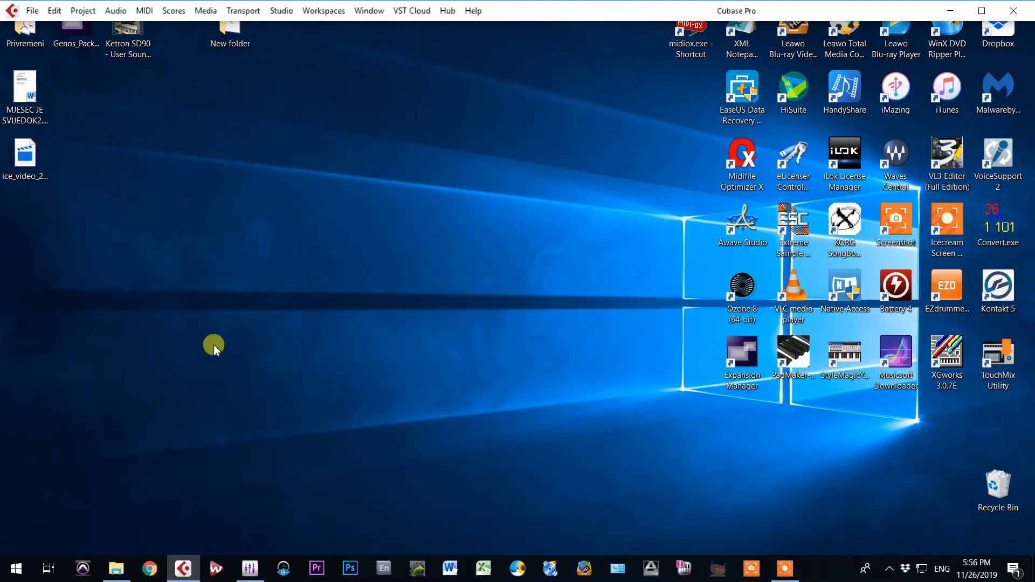
Browse to Fctory Styles Genos > EasyListening and pick the 8BeatAdria.T556.prs style file
click(115, 569)
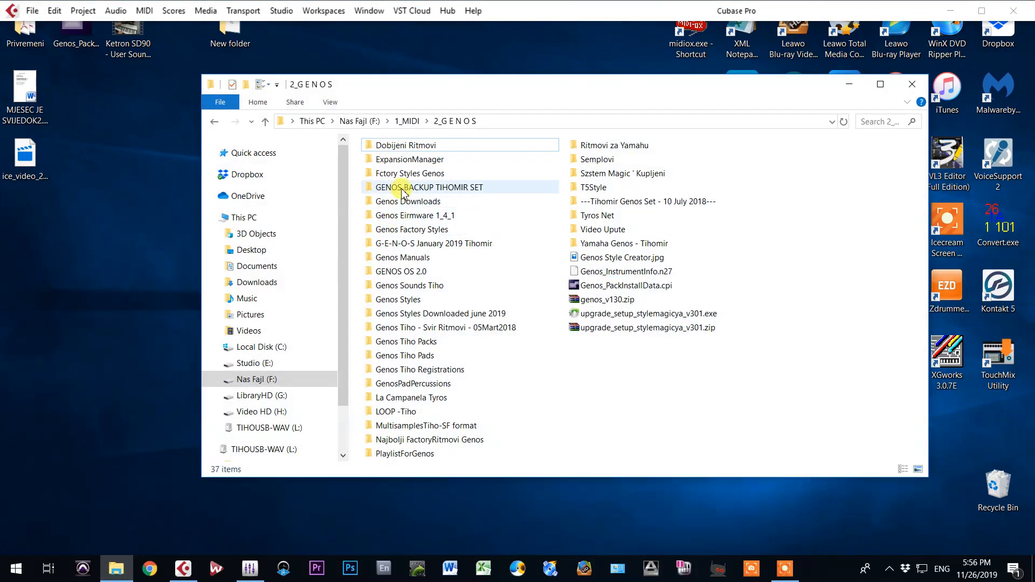
double_click(410, 173)
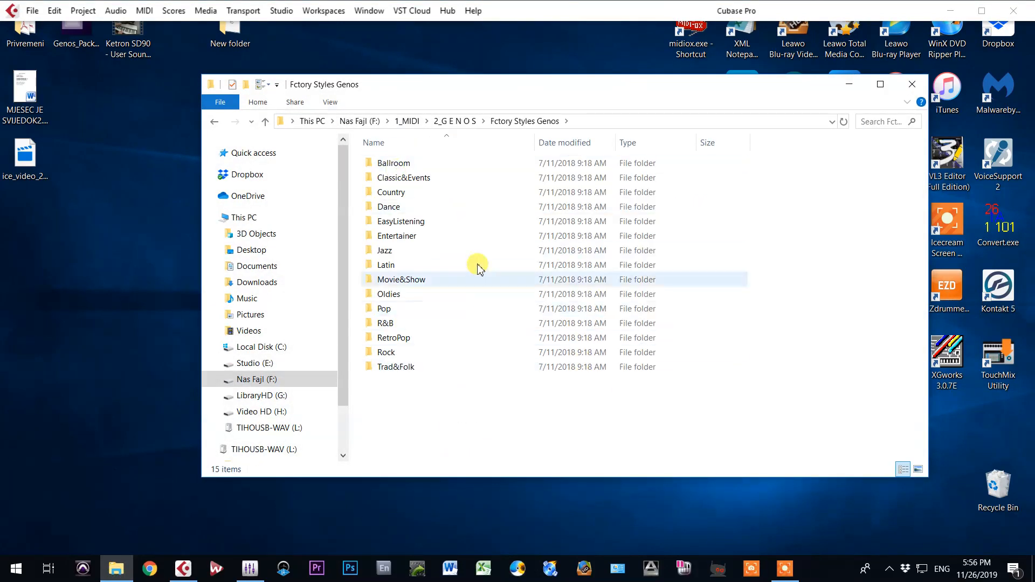
double_click(400, 221)
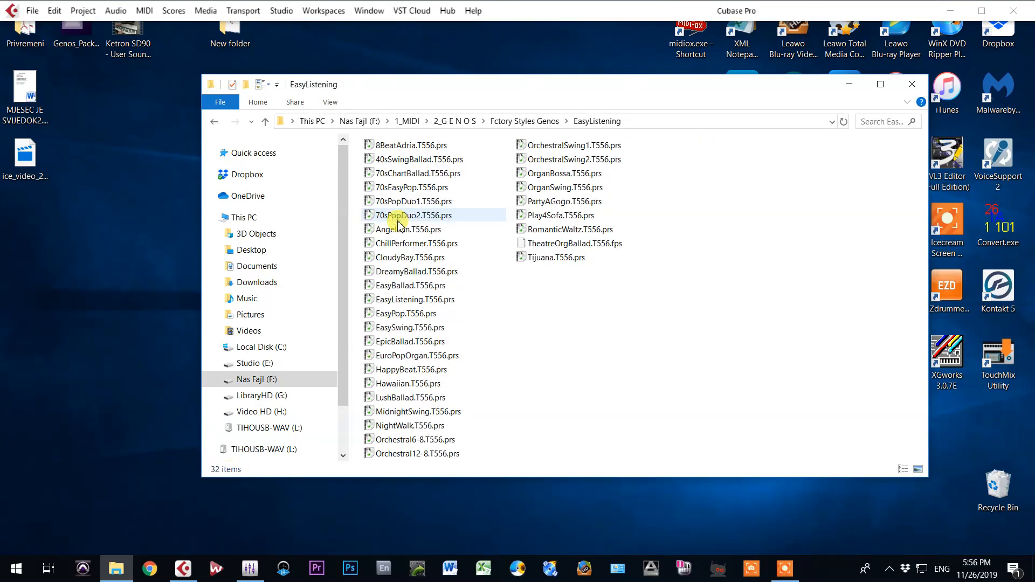
click(410, 145)
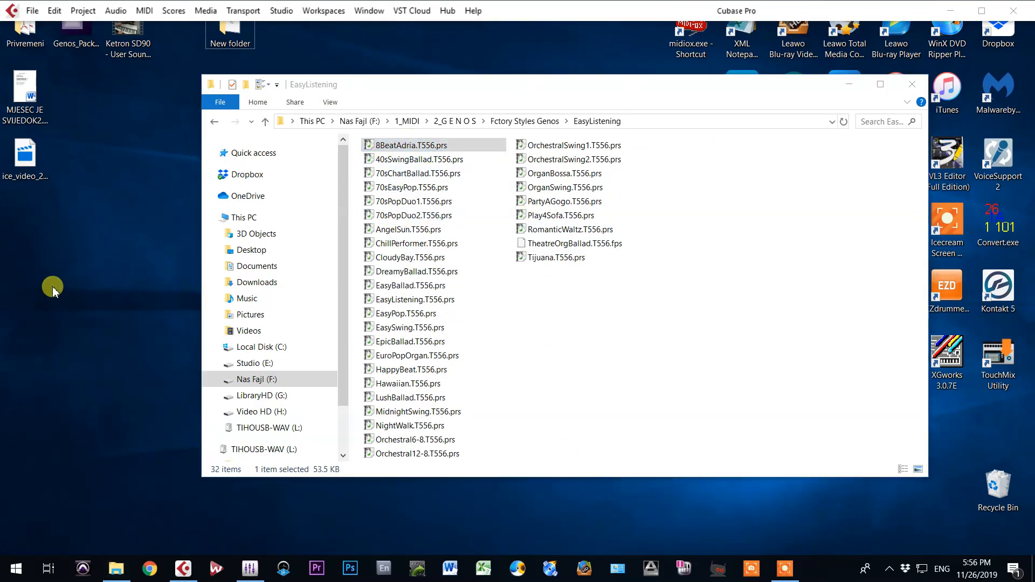
Copy 8BeatAdria.T556.prs to the desktop and rename its extension to .mid
drag(410, 144, 24, 217)
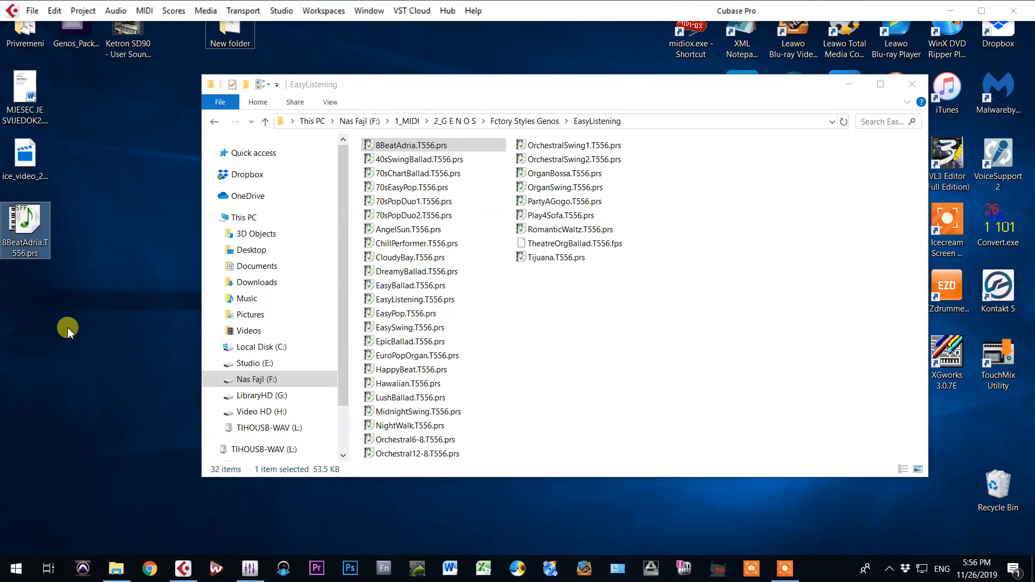
mouse_move(38, 362)
text(mid)
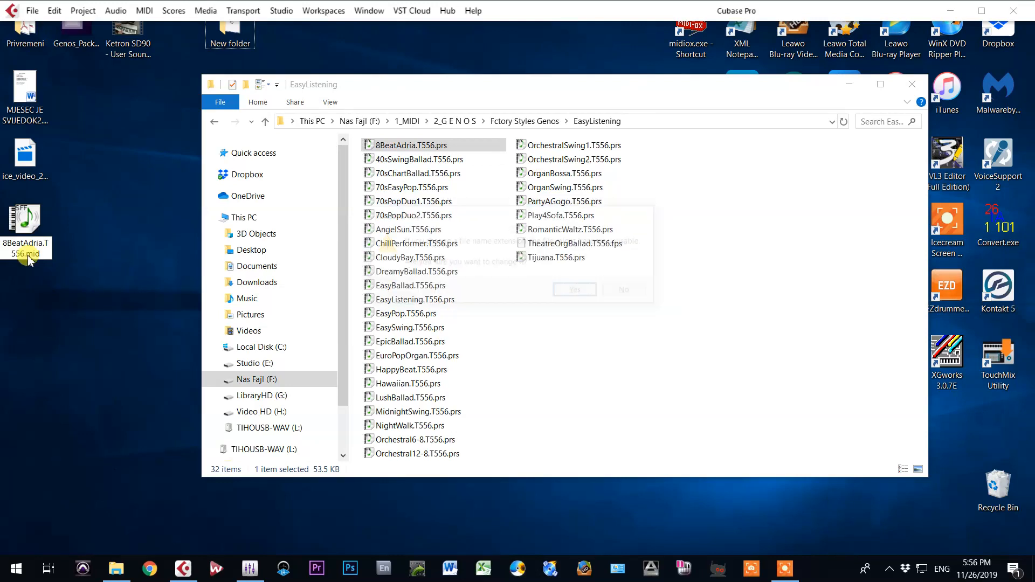
click(574, 289)
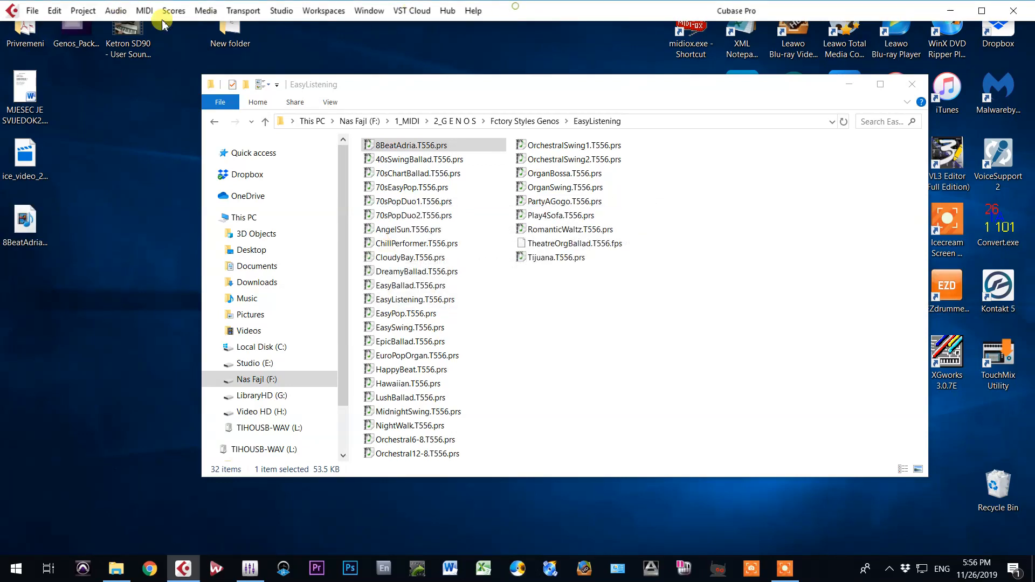
Import 8BeatAdria.T556.mid from the Desktop as a new project, accepting the project folder
click(31, 10)
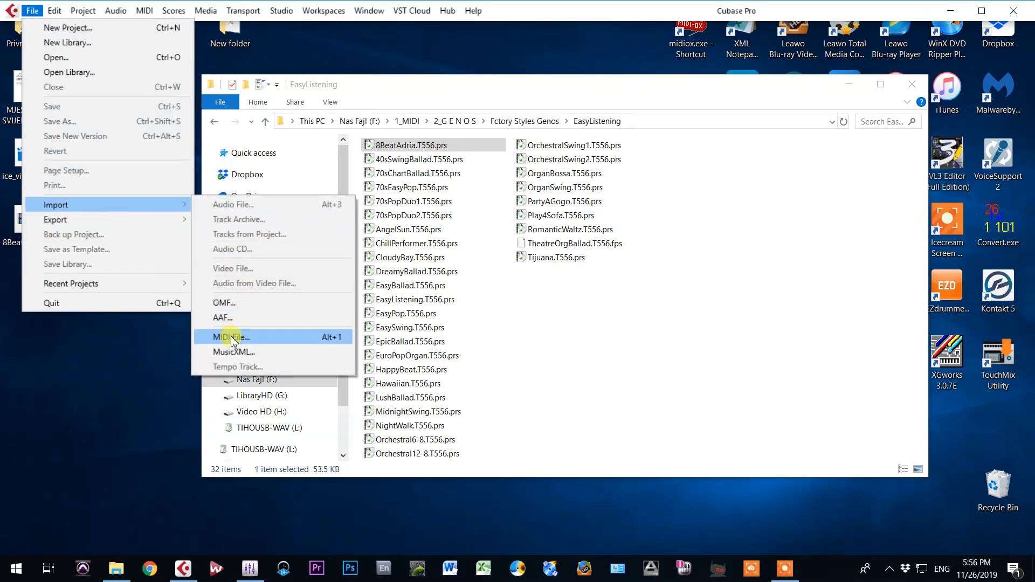
click(229, 337)
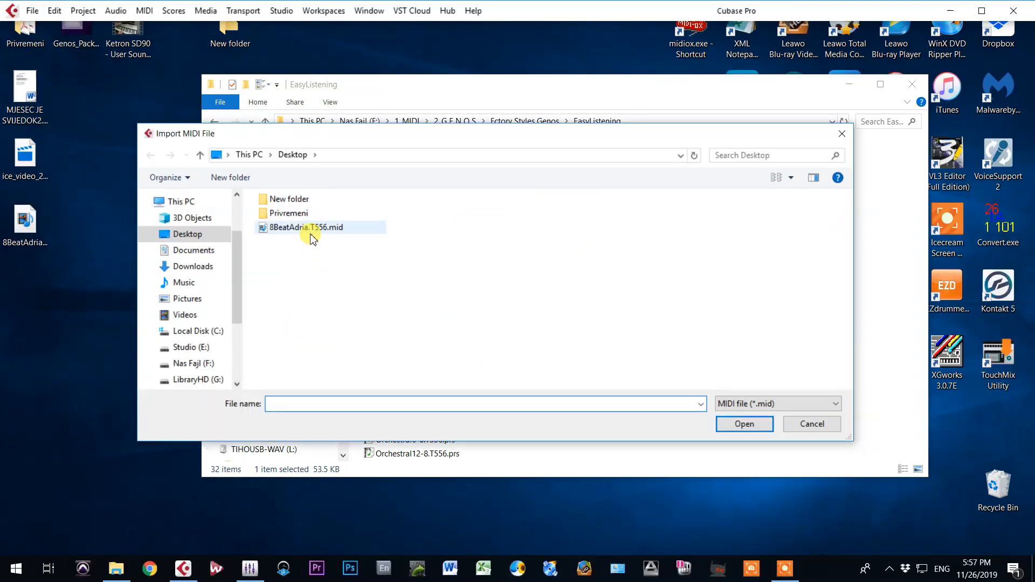
mouse_move(279, 233)
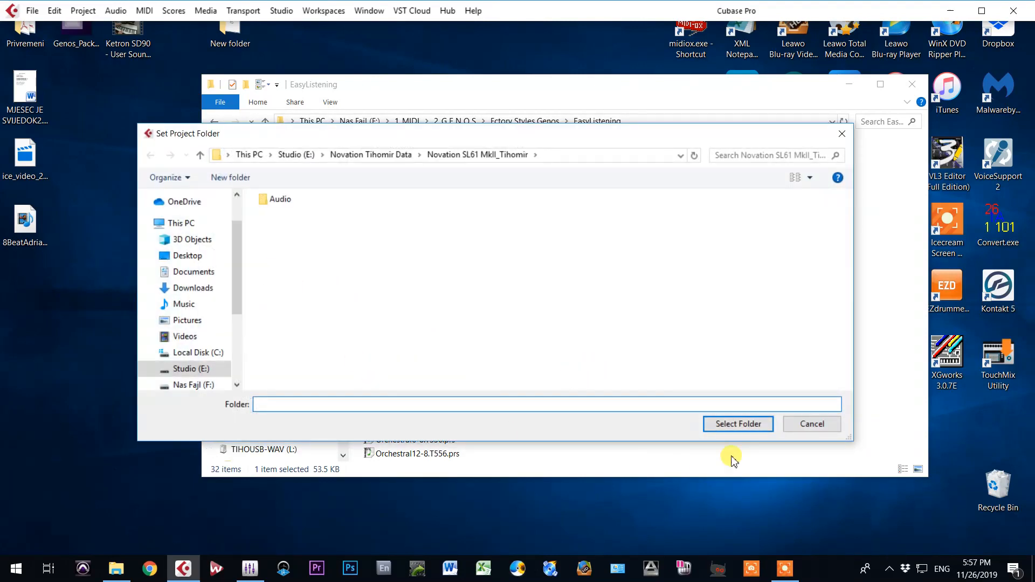
click(738, 424)
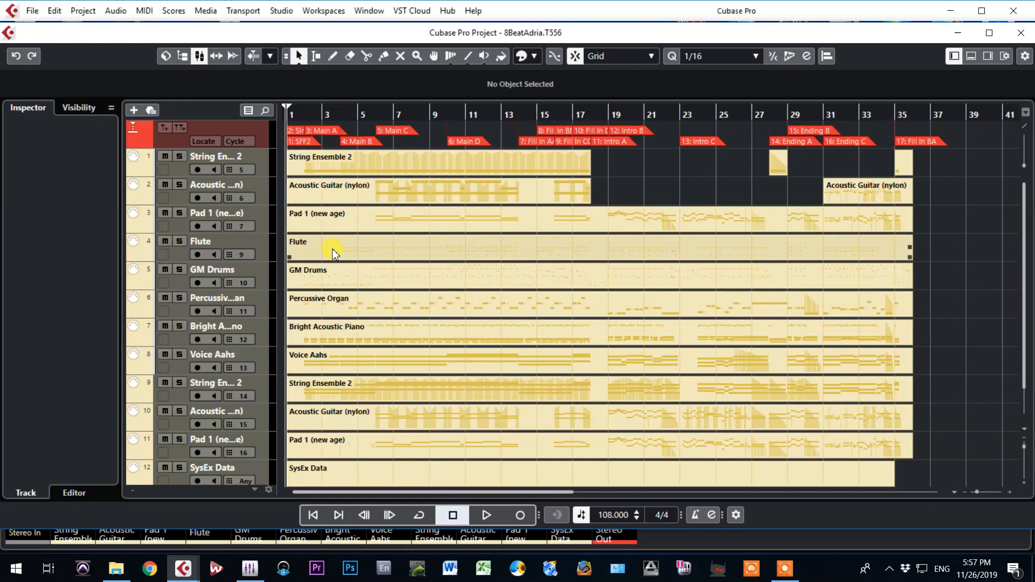
mouse_move(256, 166)
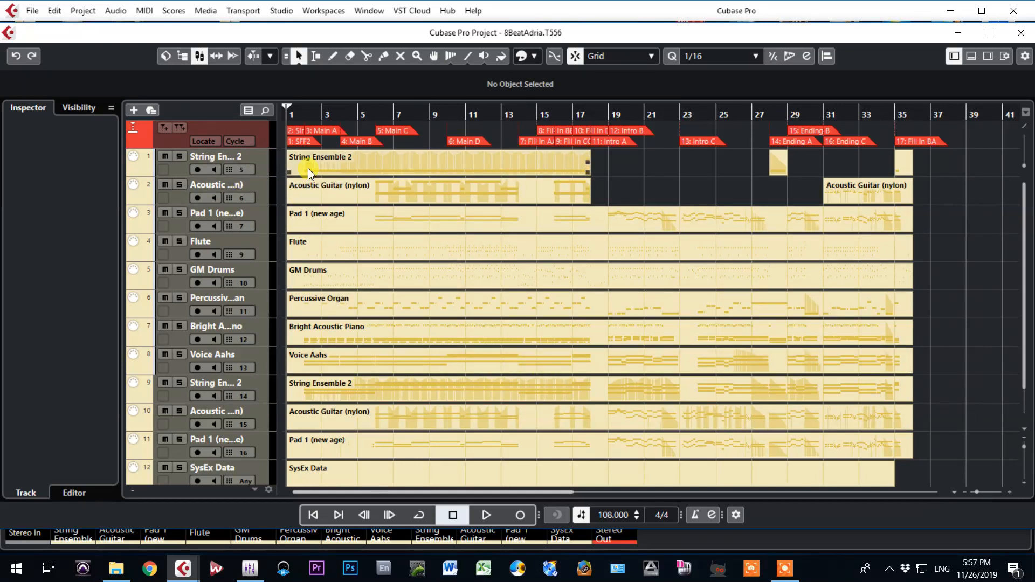
Remove the first three tracks and the SysEx Data track, leaving eight tracks from Flute to Pad 1
click(215, 156)
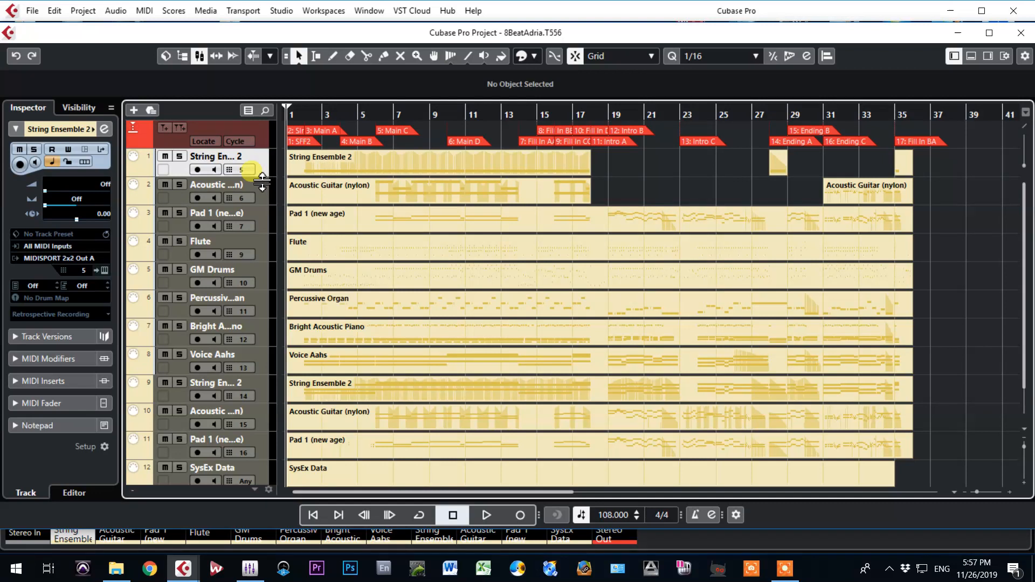
click(218, 213)
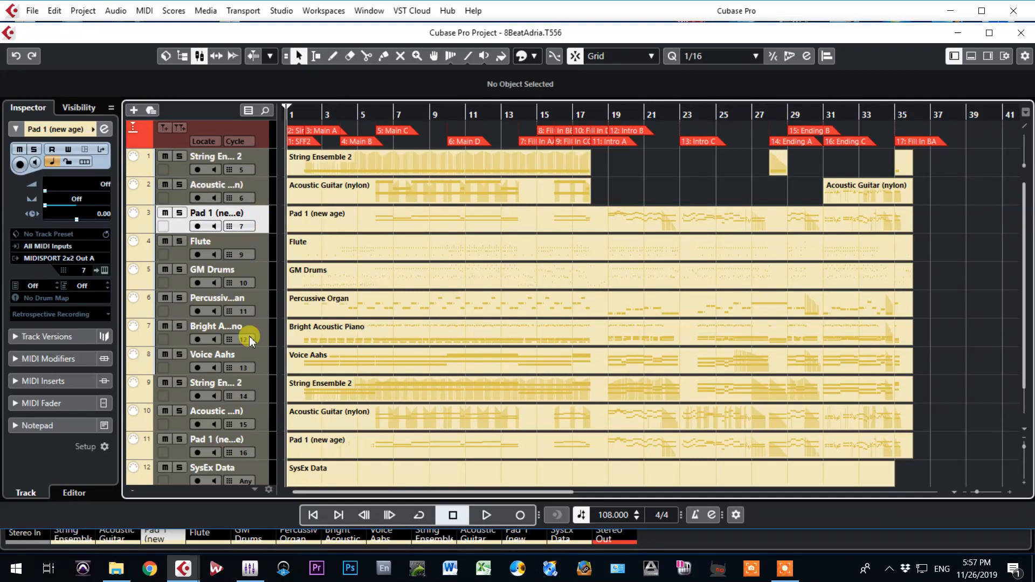
click(212, 467)
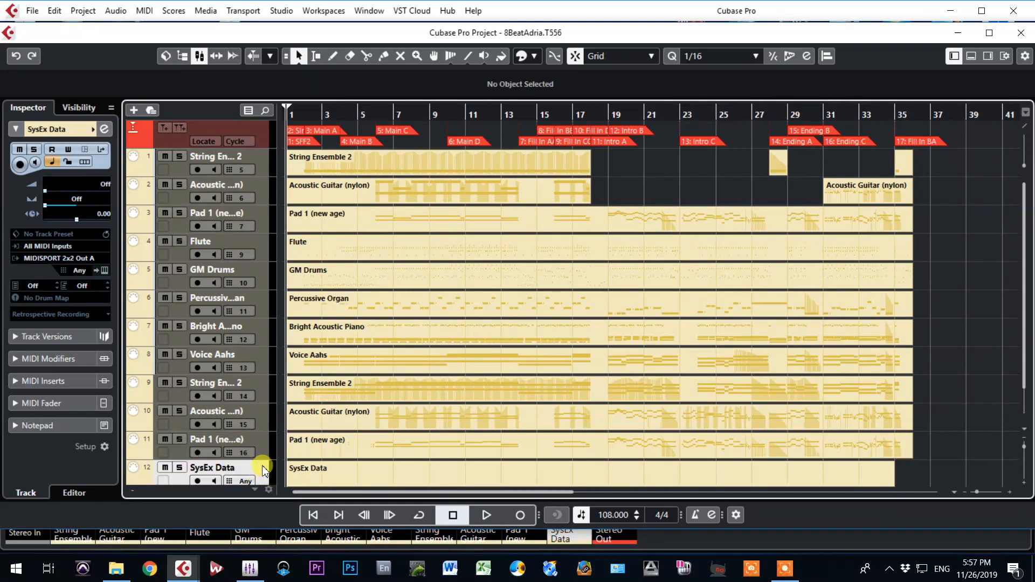
mouse_move(264, 164)
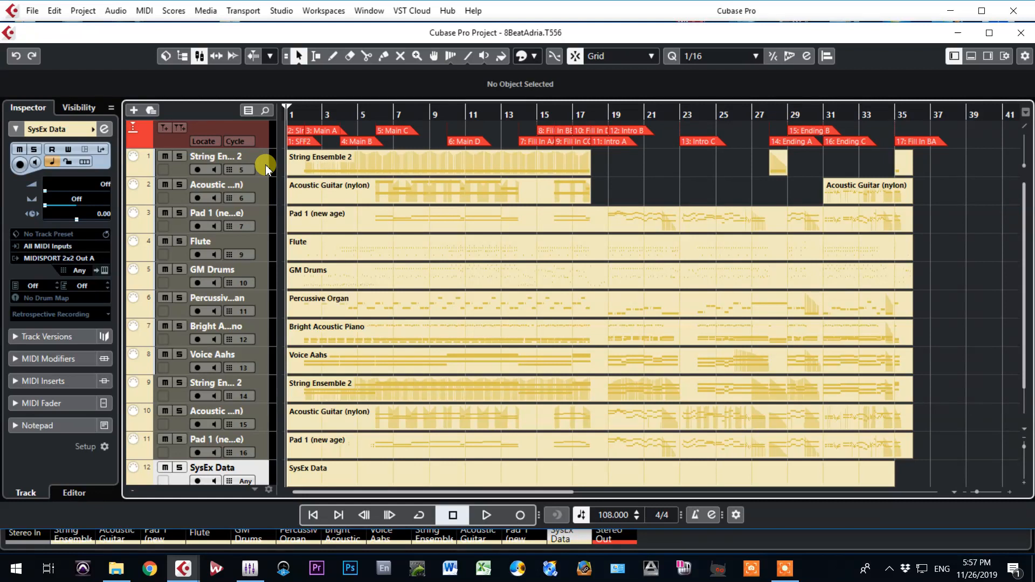
click(214, 156)
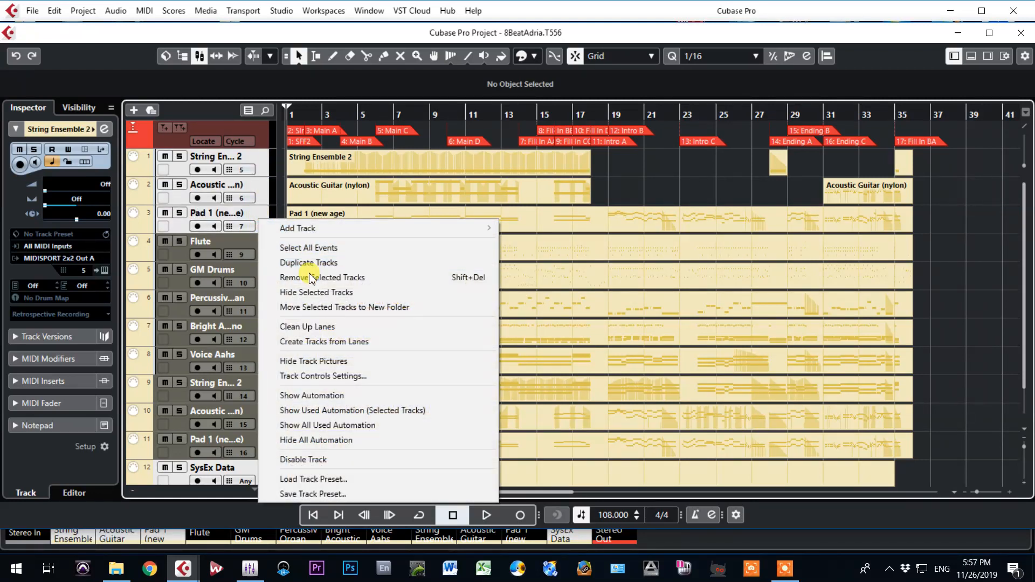
click(322, 277)
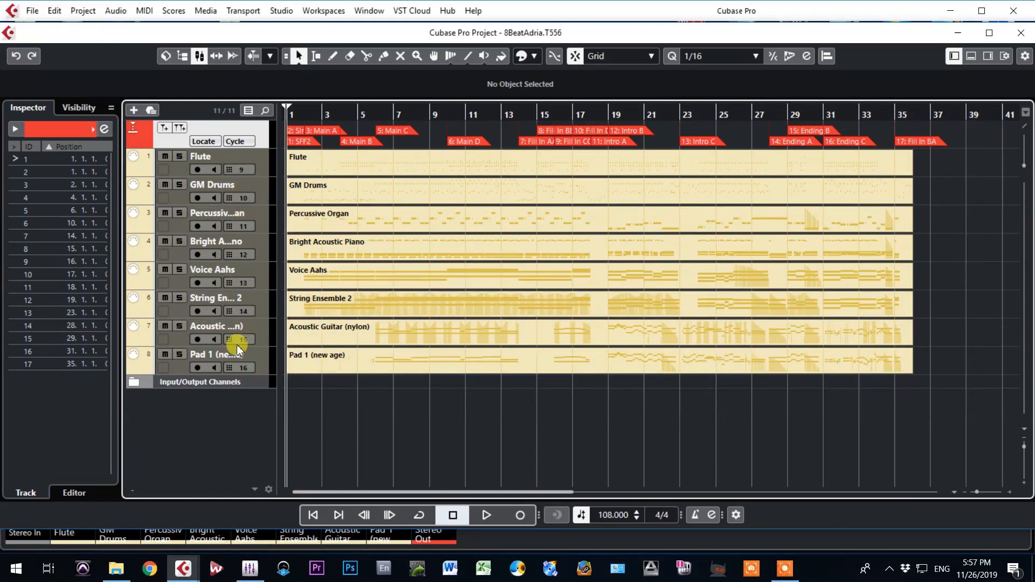
mouse_move(243, 368)
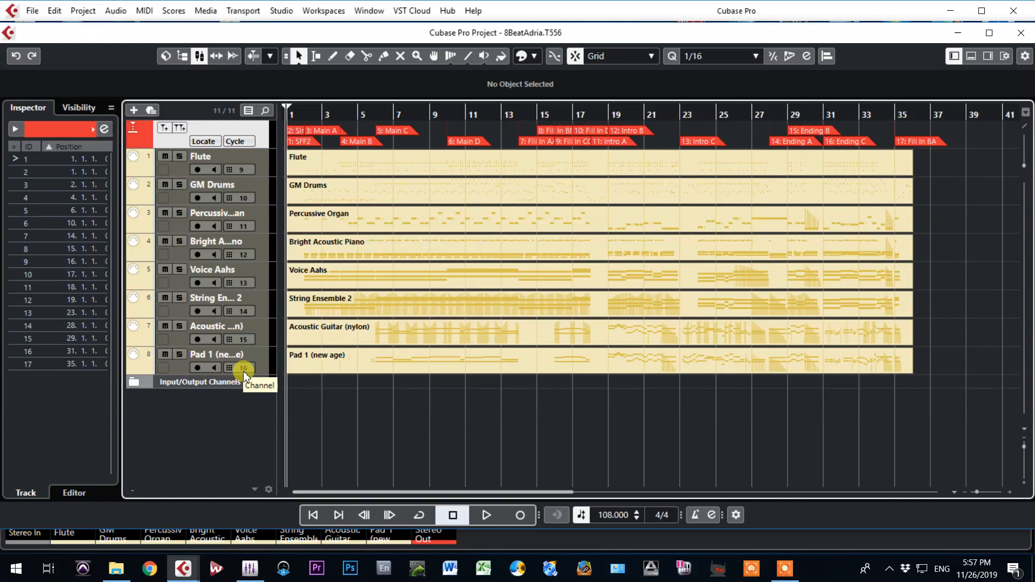
mouse_move(242, 170)
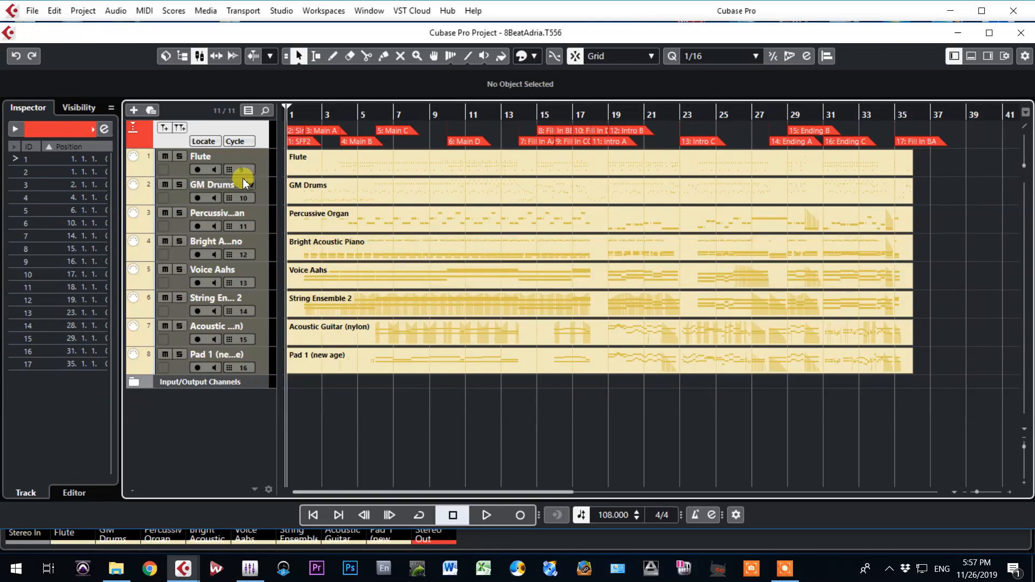
mouse_move(242, 173)
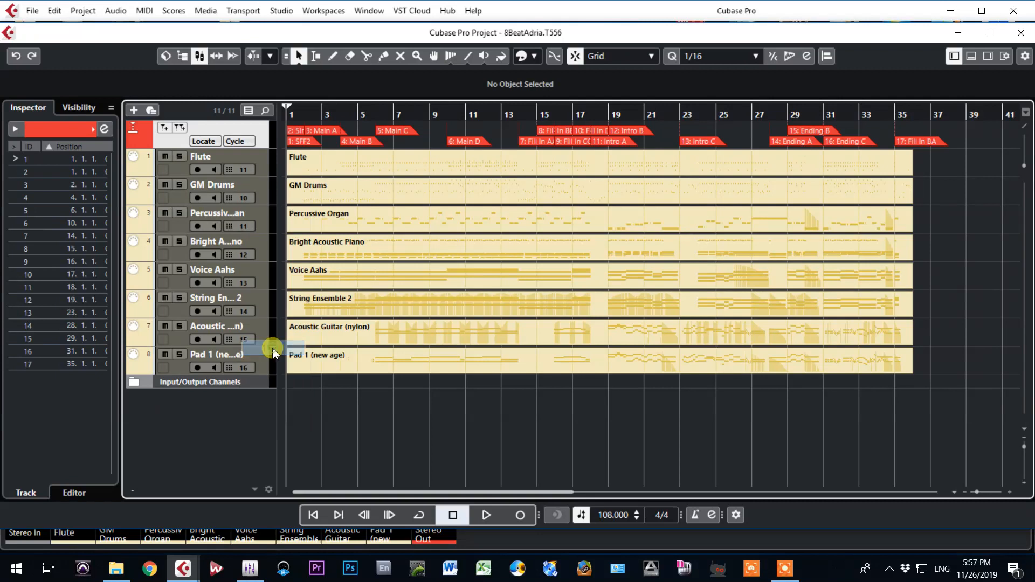
Swap channels so Flute plays on MIDI channel 11 and Percussive Organ on channel 9
click(243, 225)
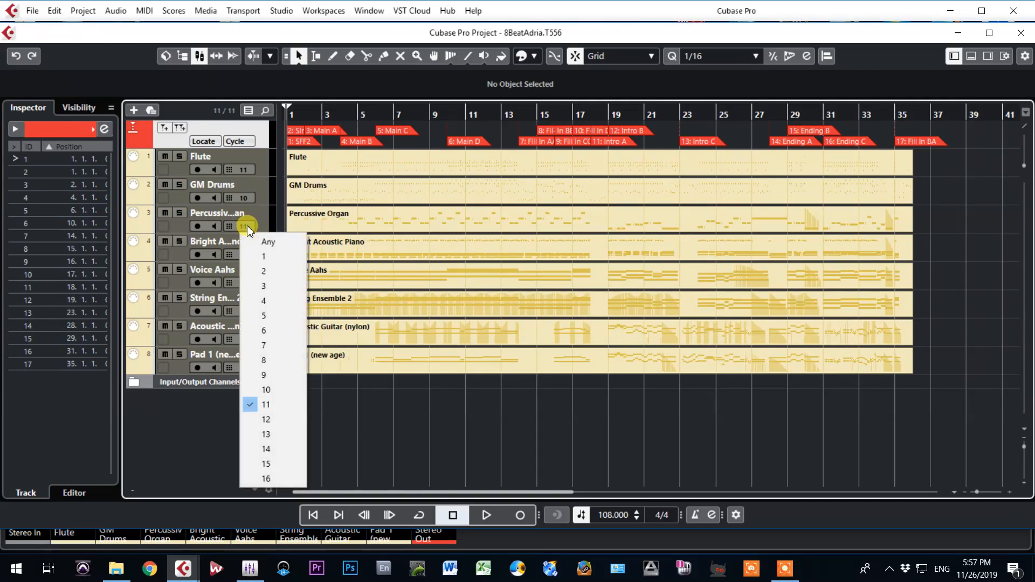
mouse_move(264, 374)
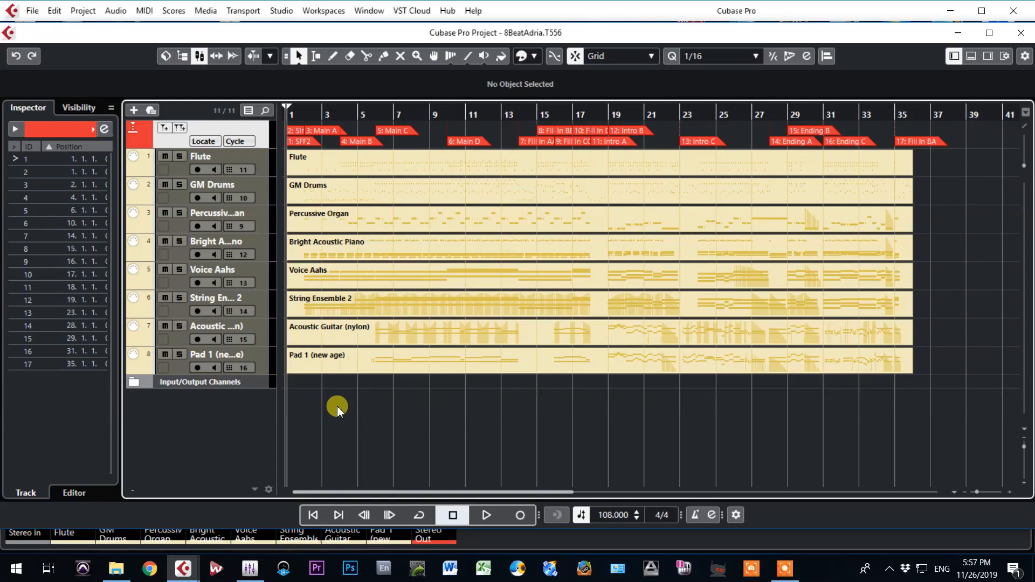
mouse_move(255, 314)
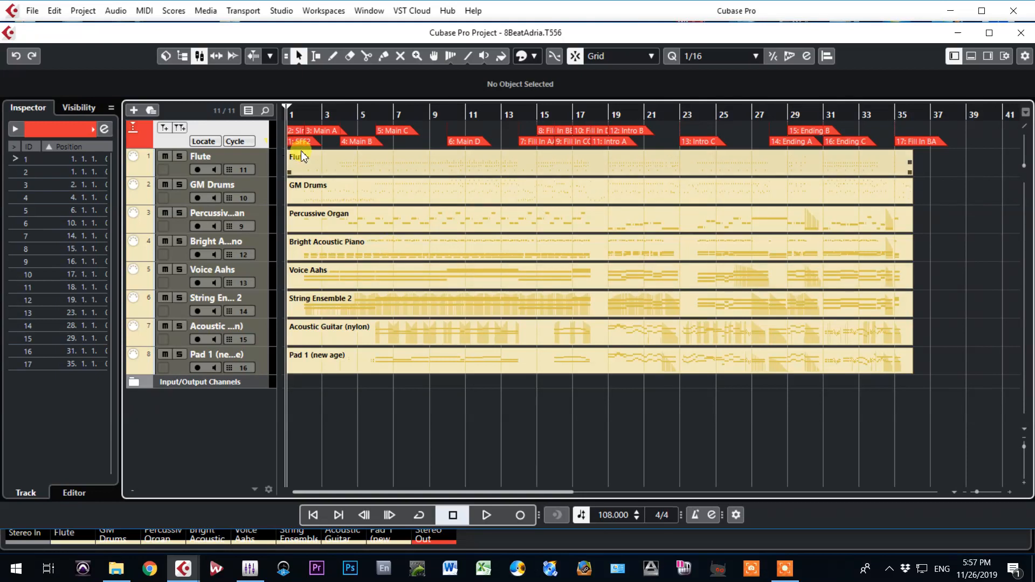
Delete the SFF2 and SInt markers so Main A becomes the first marker at bar 1
click(302, 141)
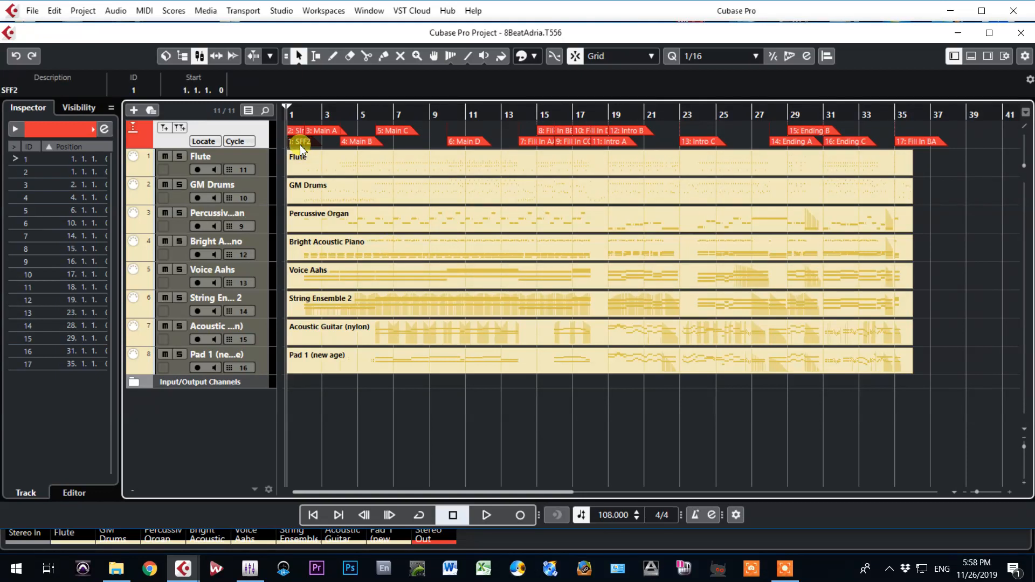
click(298, 142)
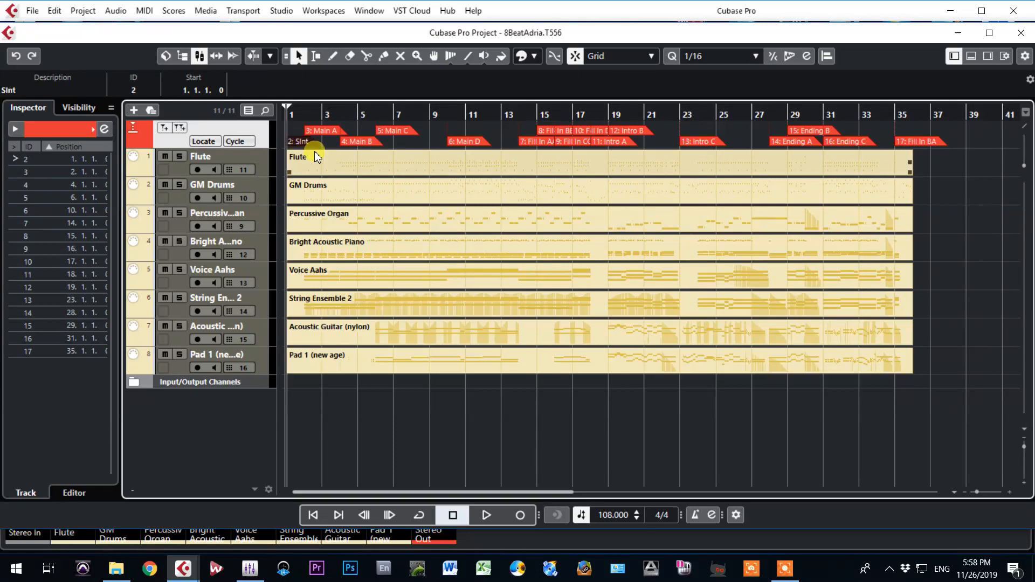
click(315, 141)
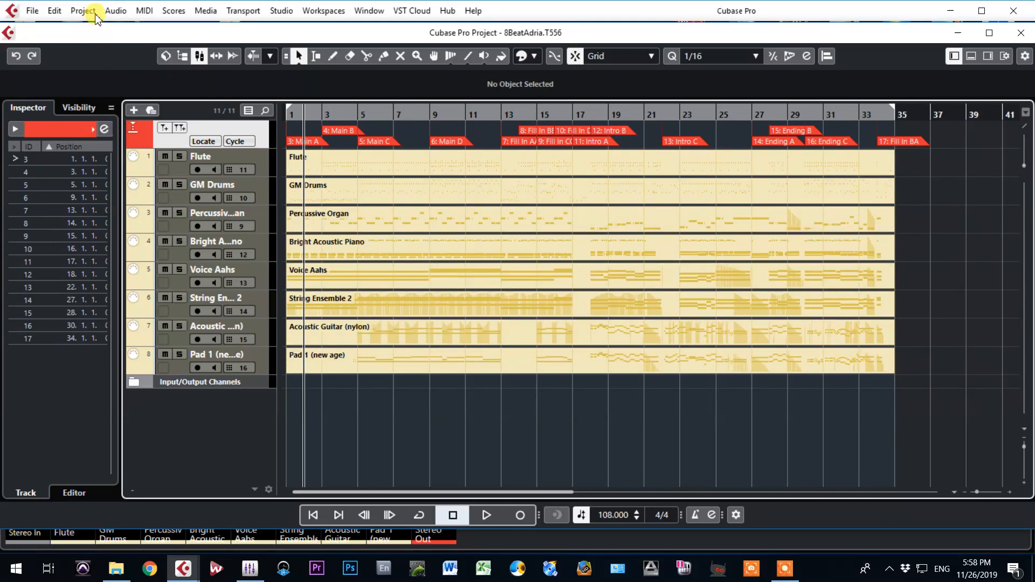
click(83, 11)
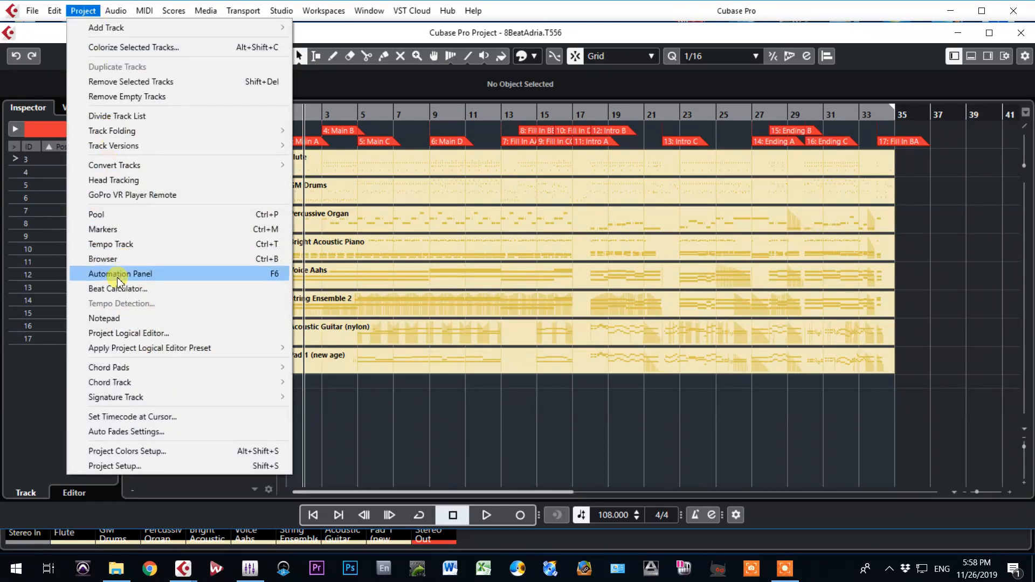
mouse_move(115, 228)
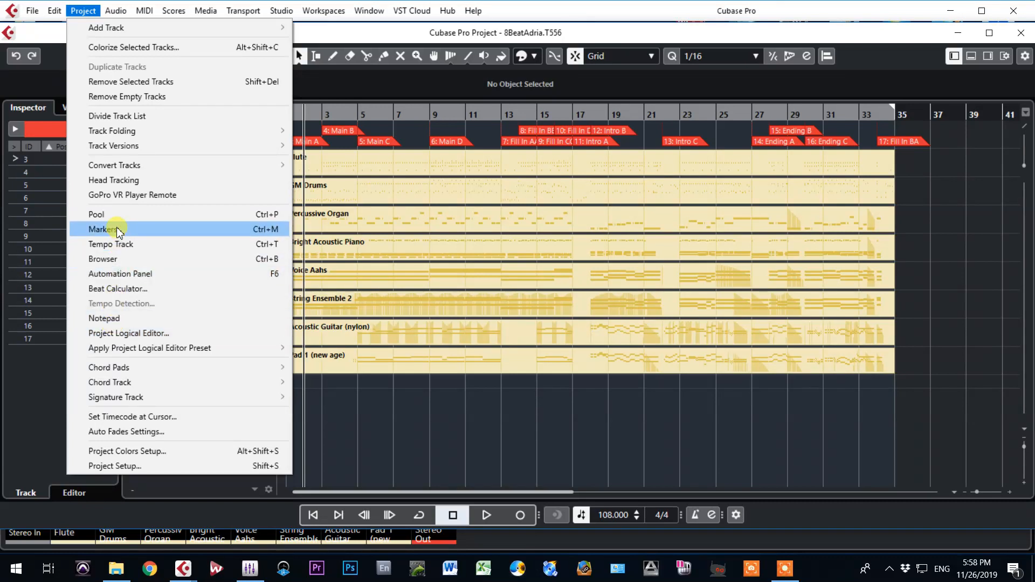
click(100, 229)
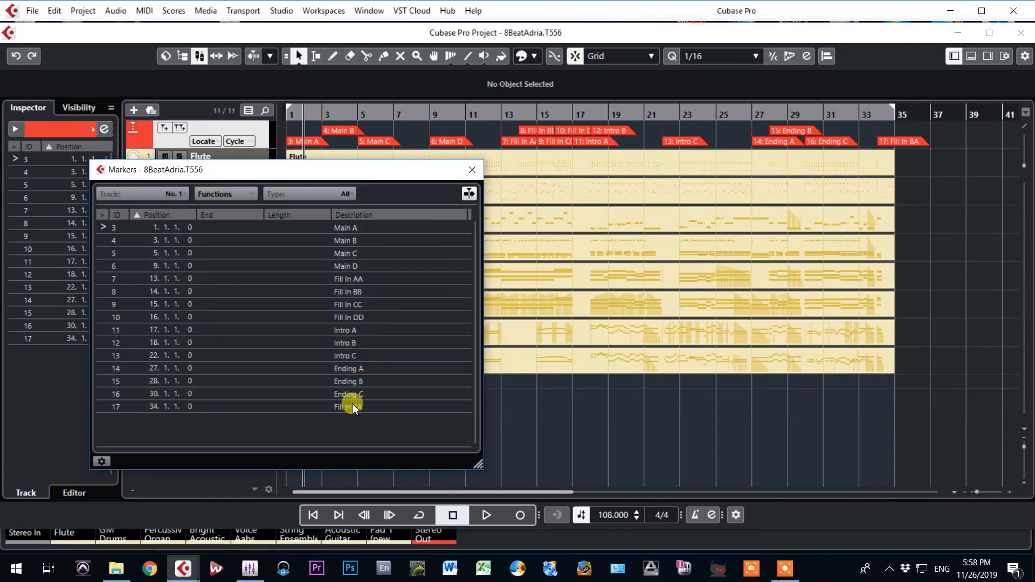
mouse_move(357, 407)
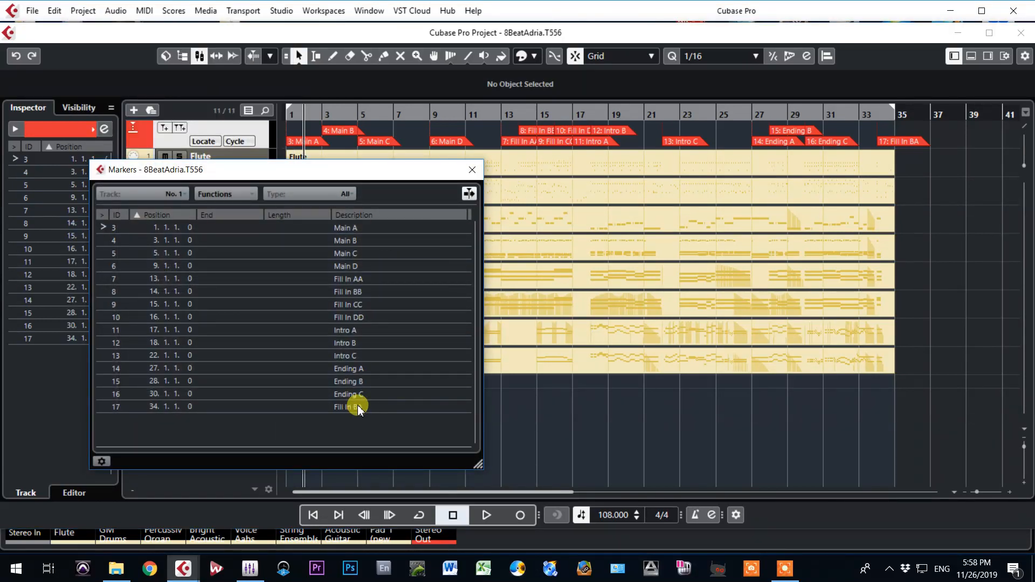
mouse_move(363, 402)
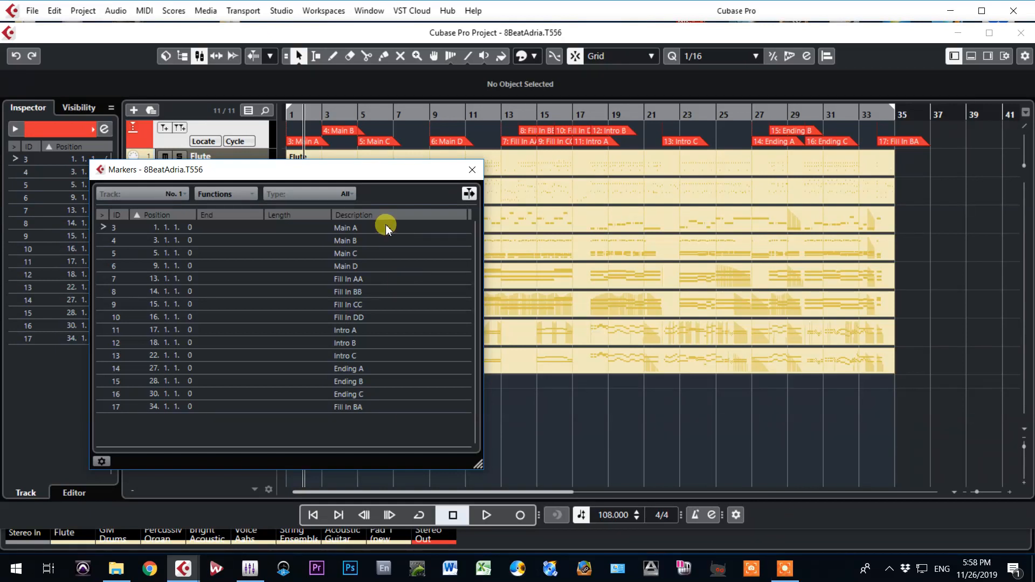
click(471, 170)
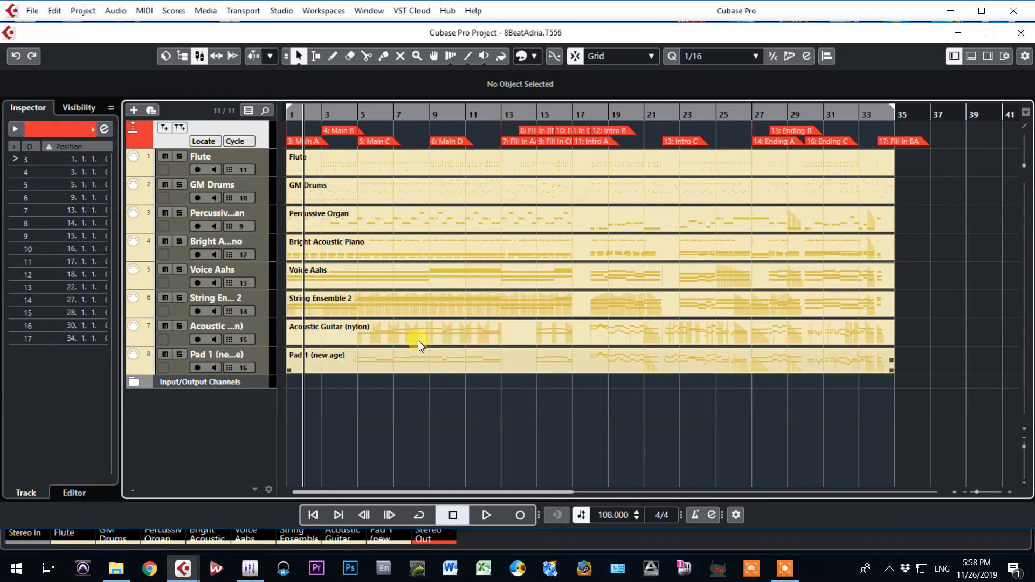
mouse_move(481, 414)
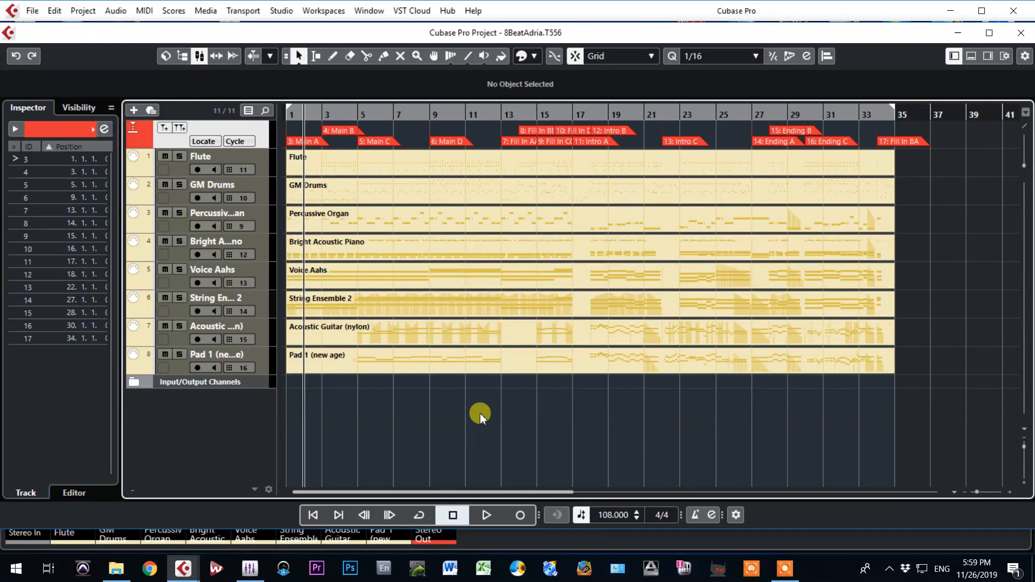
mouse_move(390, 380)
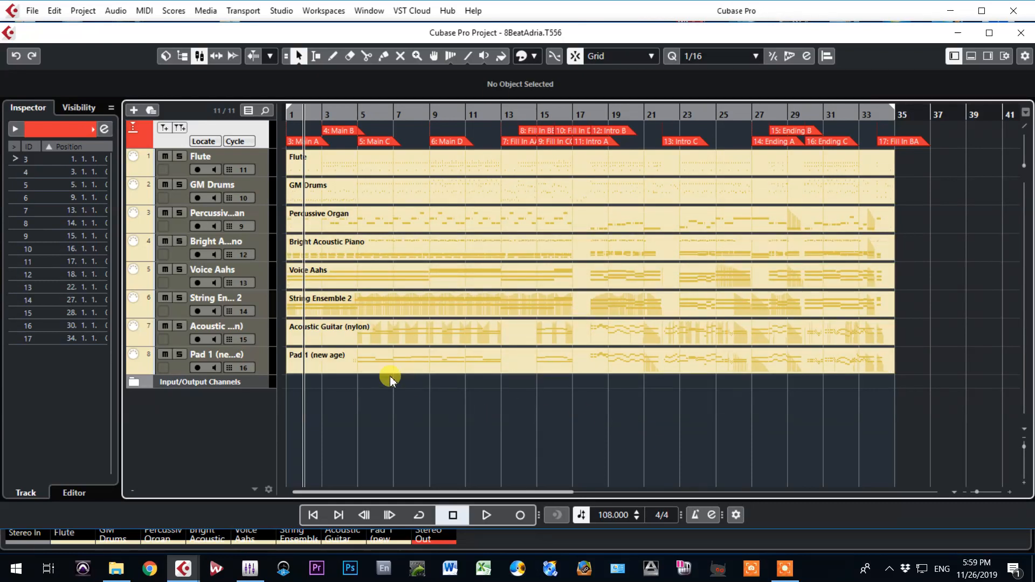
Start exporting the project as a MIDI file via File > Export
click(31, 11)
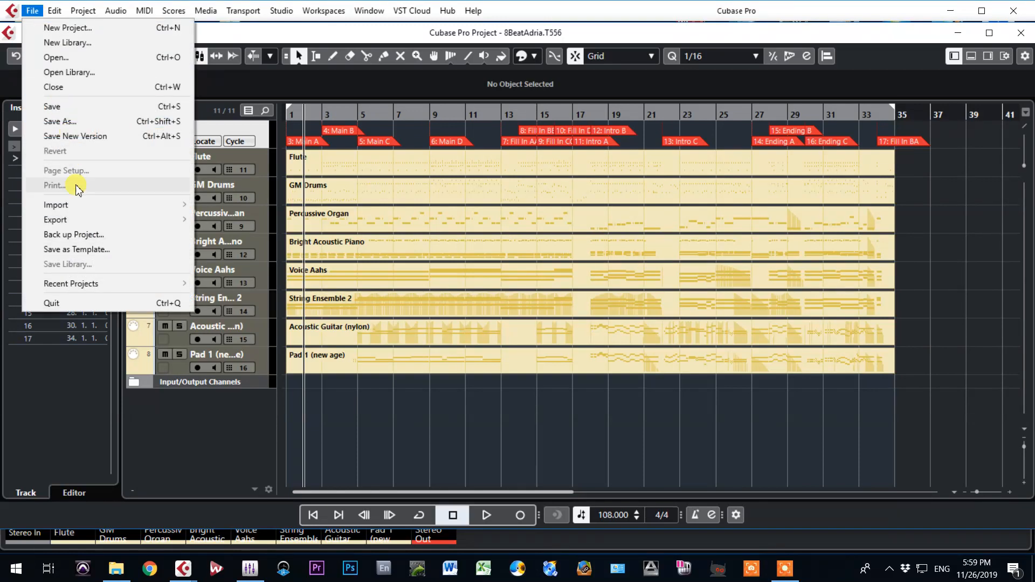
click(55, 219)
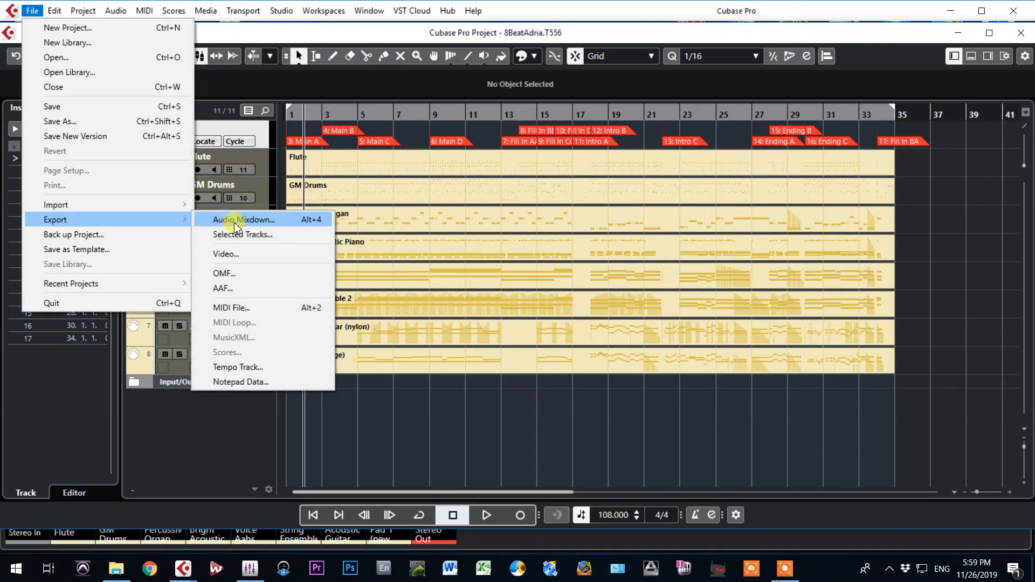
click(245, 219)
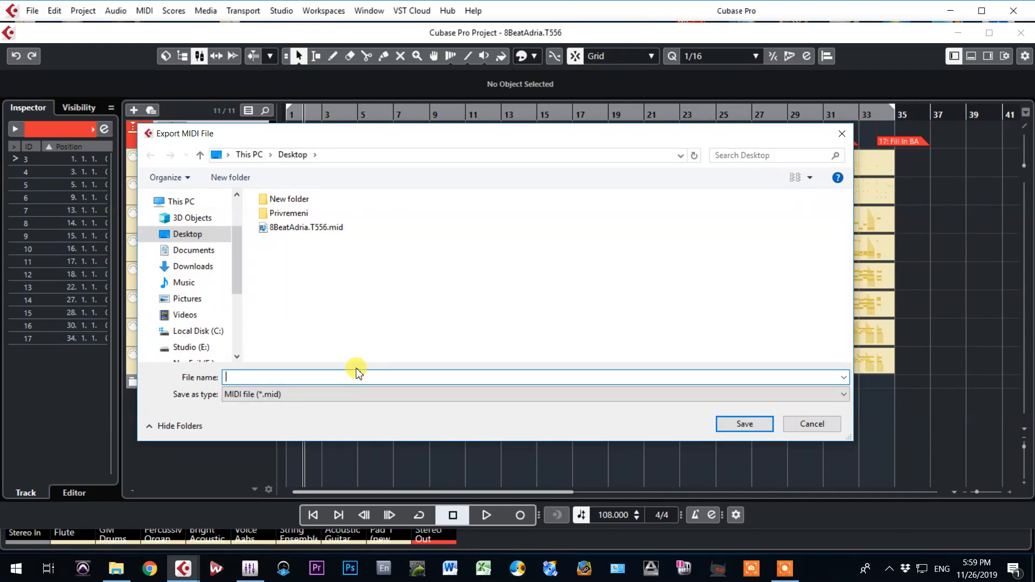
Name the exported MIDI file 8BeatAdria-KorgTM and save it to the Desktop
text(8)
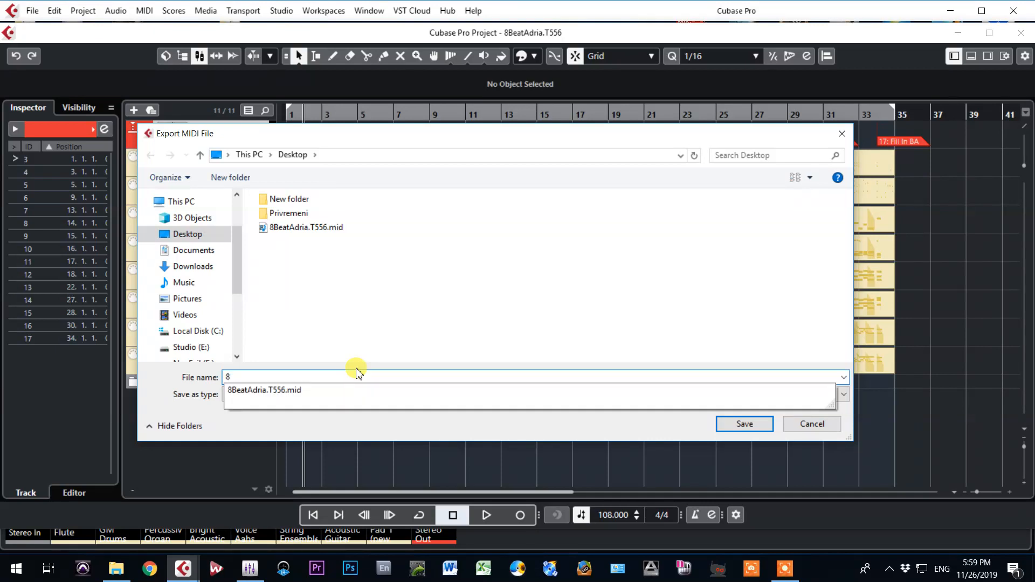
text(Bea)
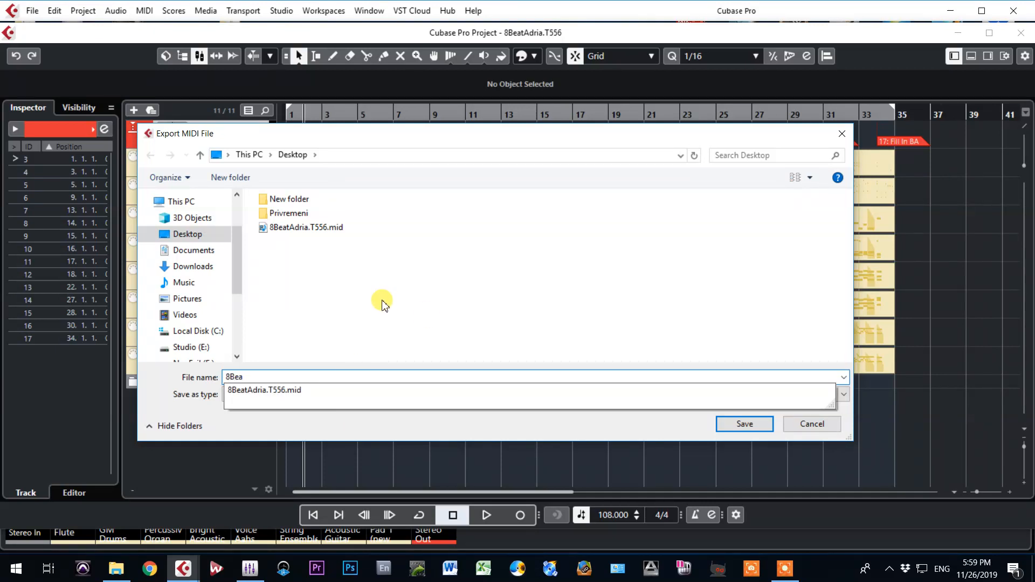
click(306, 228)
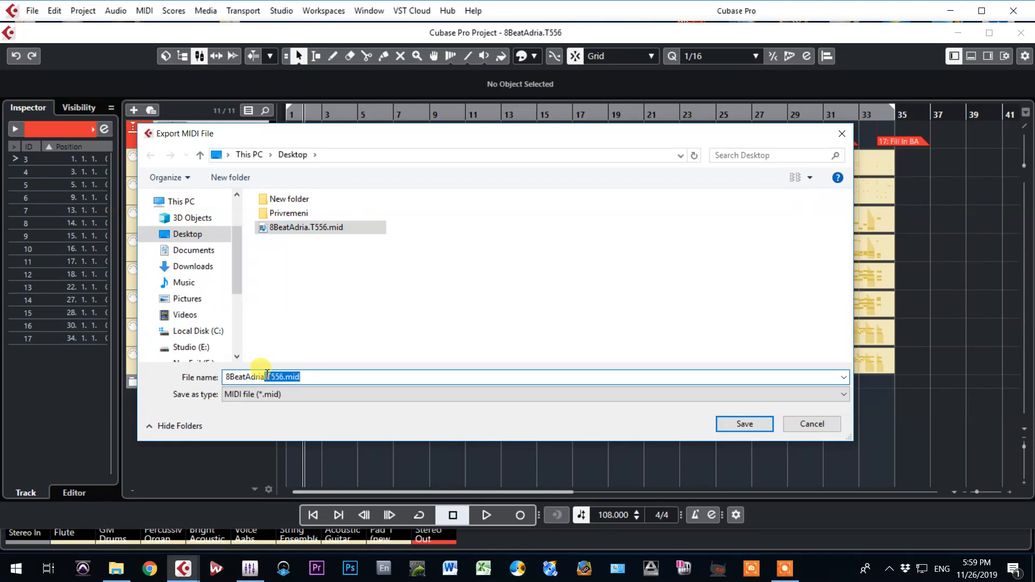
text(8BeatAdria-)
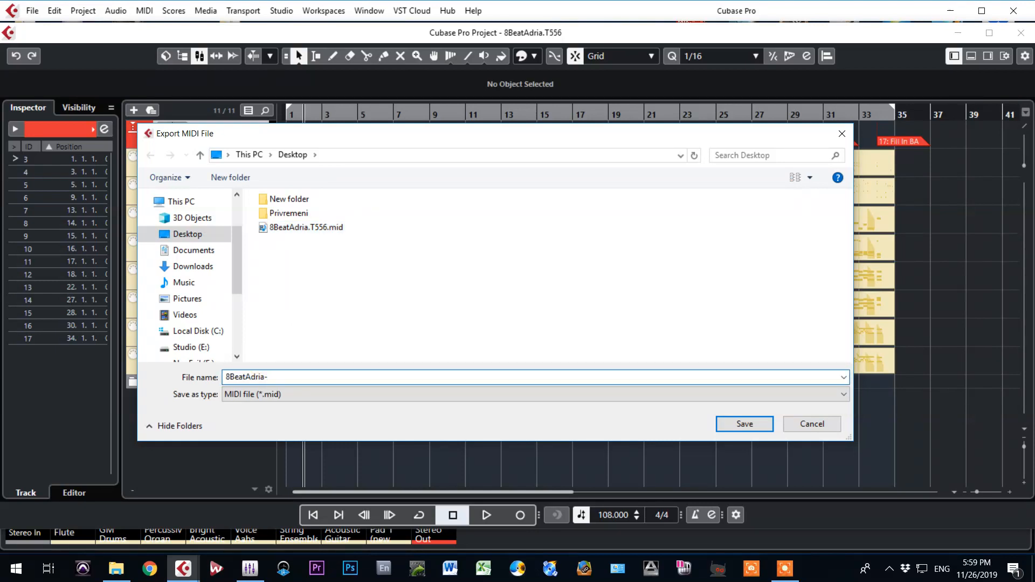
text(Korg)
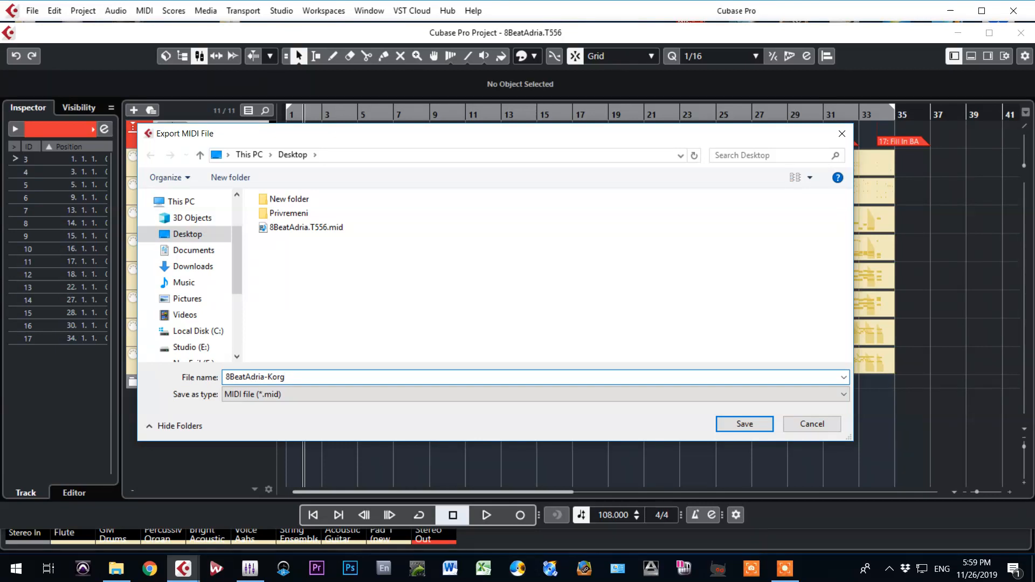
text(TM)
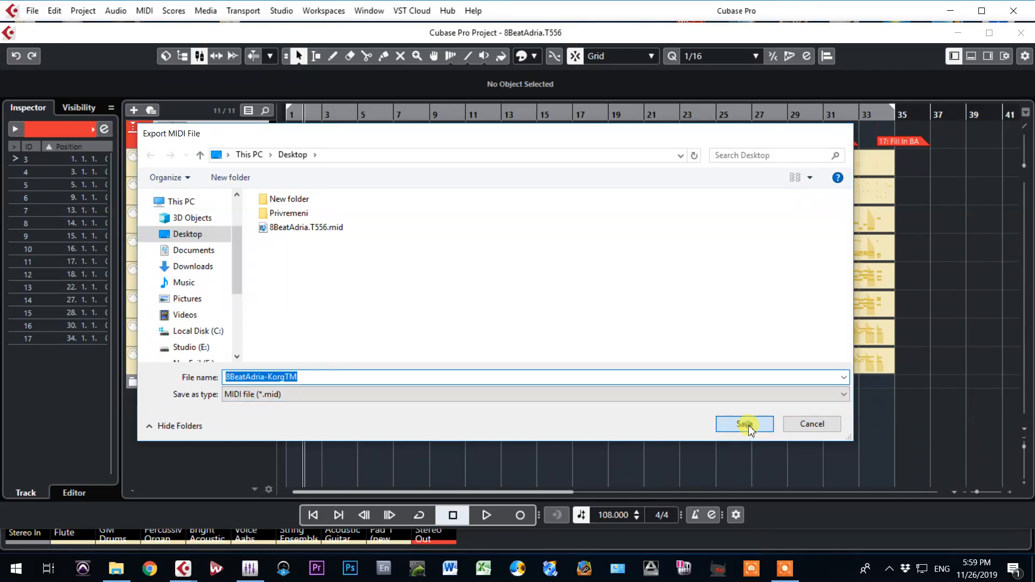
click(744, 424)
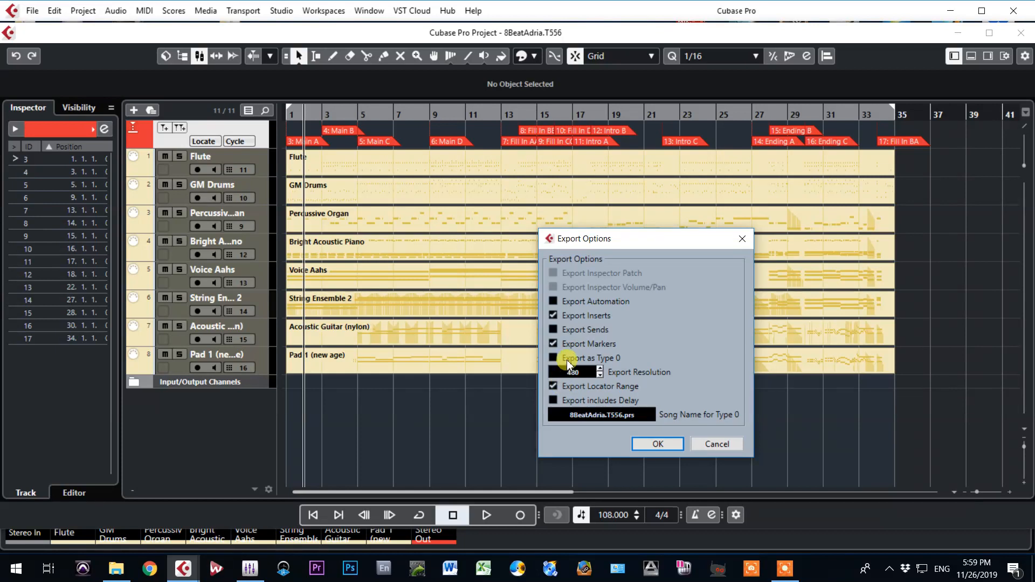
Export as a Type 0 MIDI file and confirm the export options
click(553, 357)
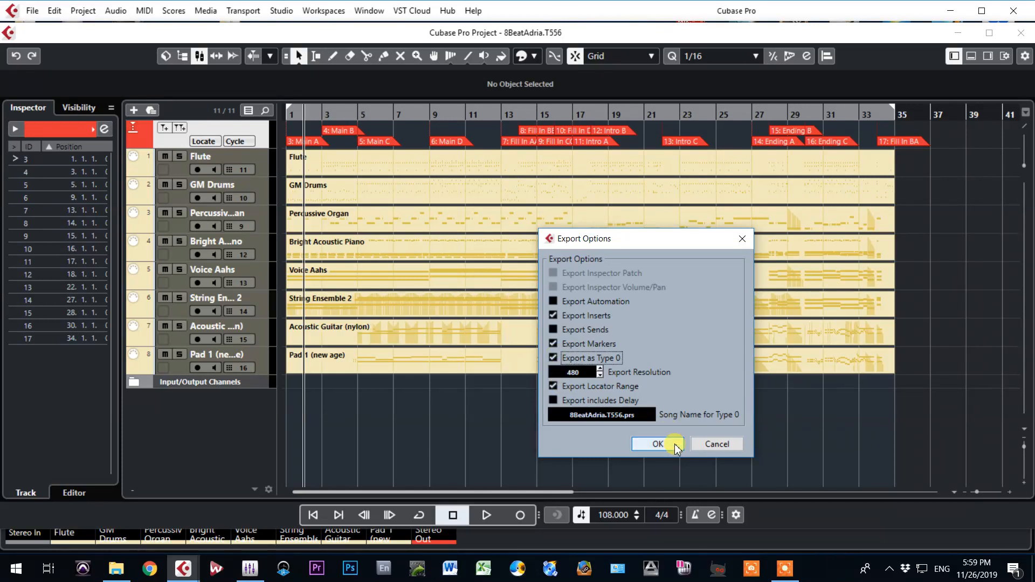
click(656, 443)
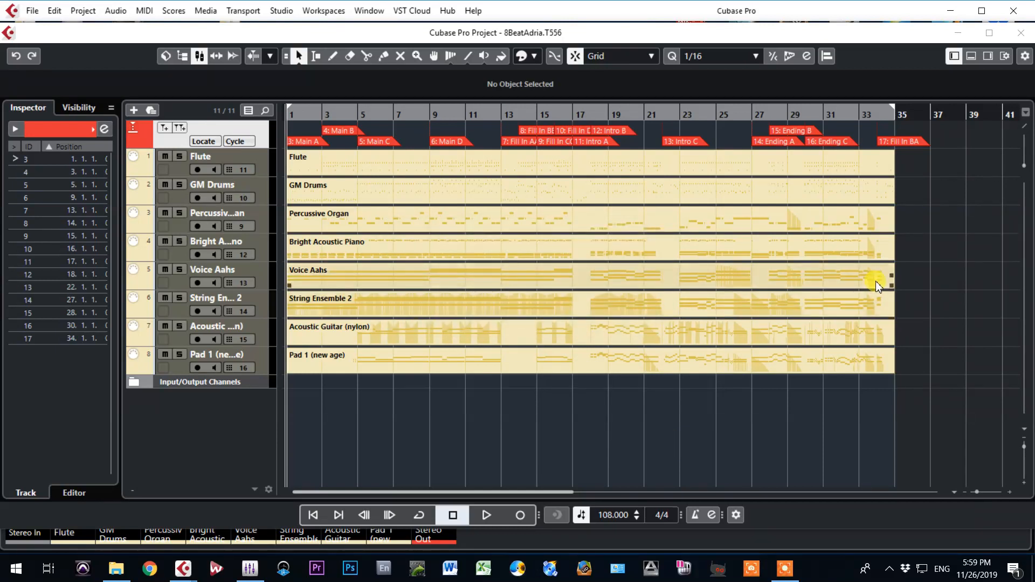